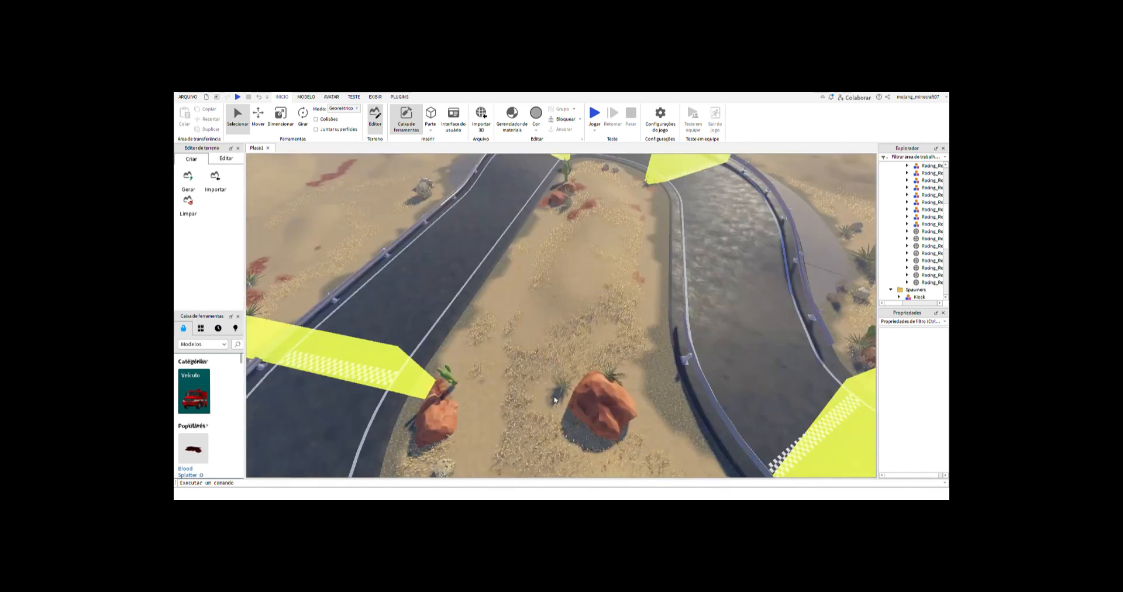
# Select a tumbleweed in the desert and launch a playtest with Jogar.
pyautogui.click(598, 114)
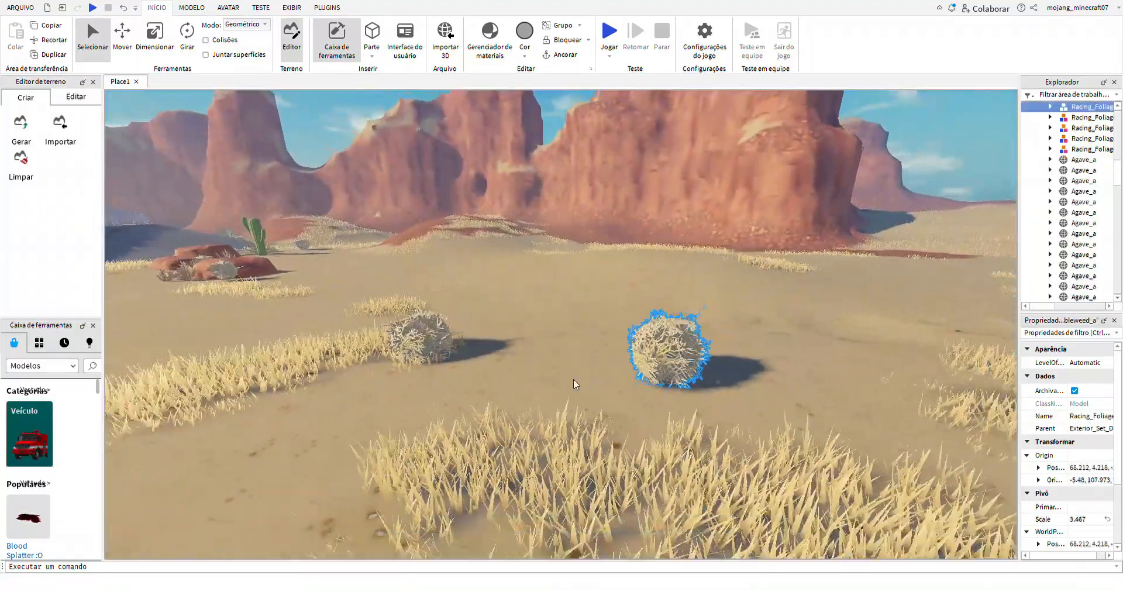
pyautogui.click(611, 29)
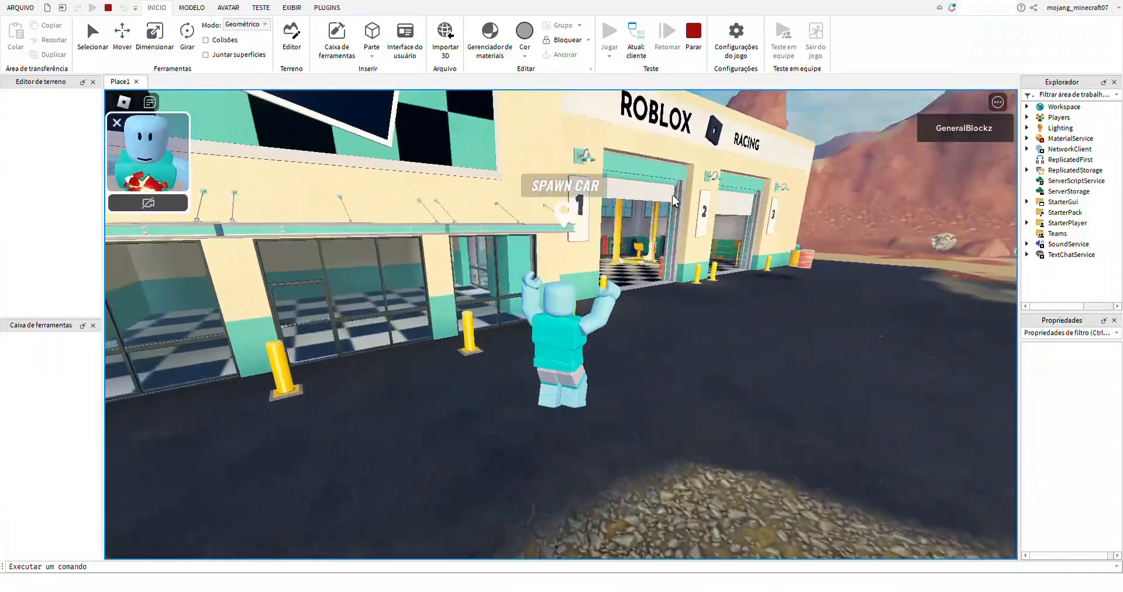
# Stop the playtest and duplicate tumbleweeds into a cluster on the asphalt road.
pyautogui.click(567, 210)
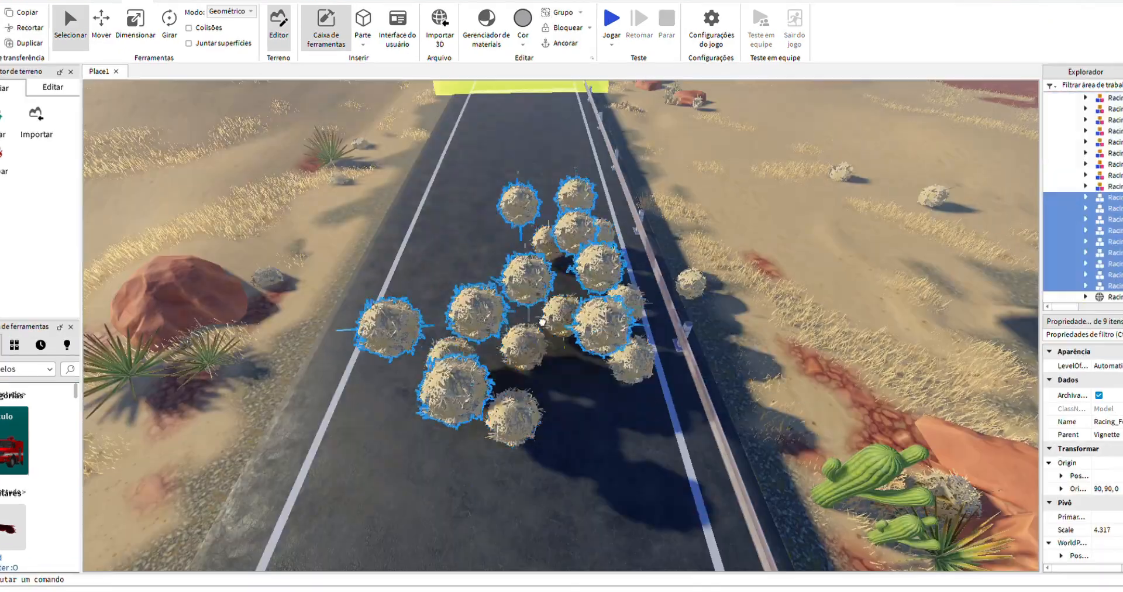
# Move the tumbleweed groups along the road beside the racing garage and green block.
pyautogui.click(608, 31)
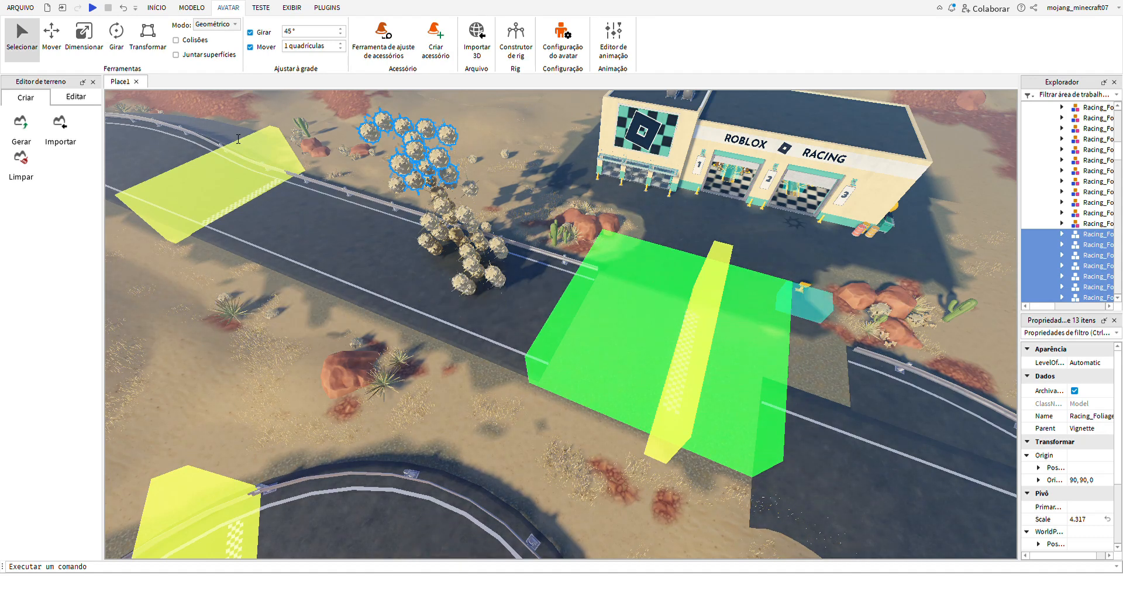
# Place the Minecraft car model on the road by the tumbleweeds and start a playtest.
pyautogui.click(90, 8)
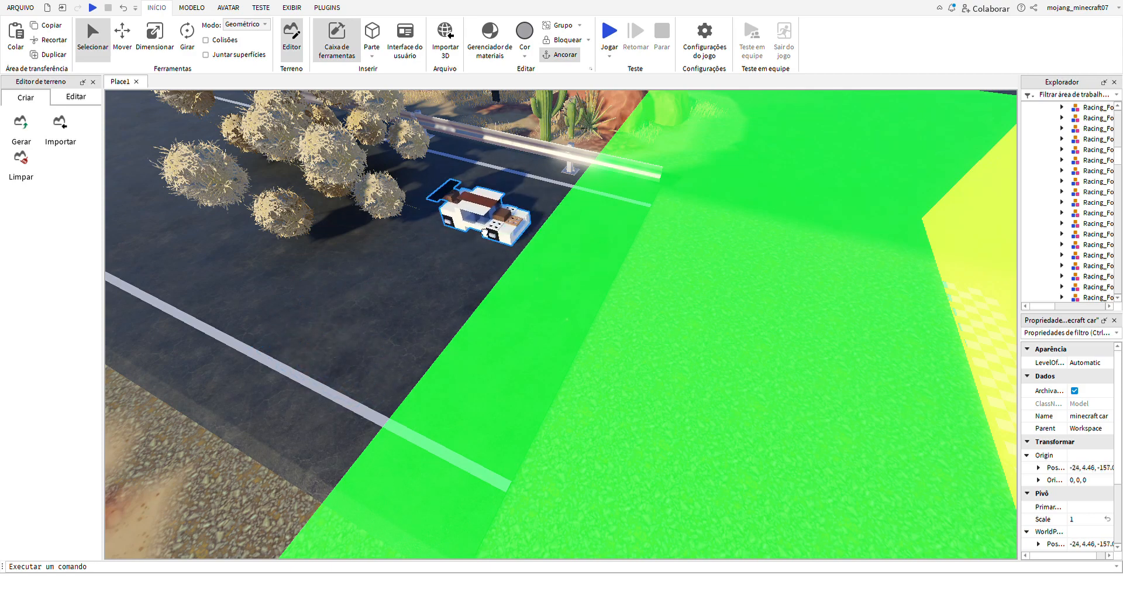
pyautogui.click(609, 30)
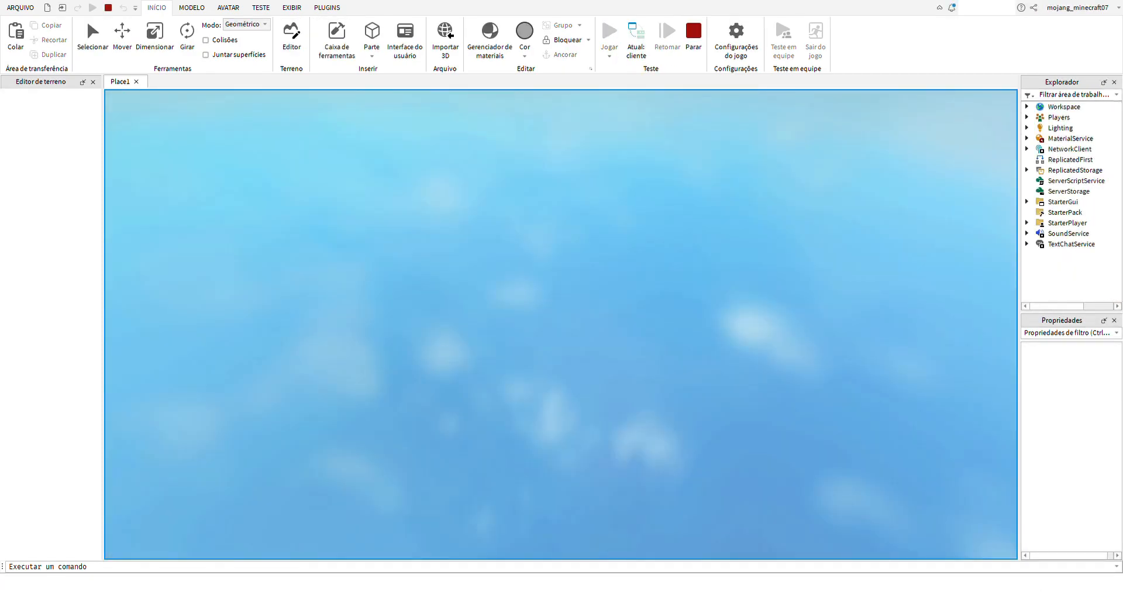
# Stop the test and position the Wither Storm model in the sky above the track.
pyautogui.click(608, 33)
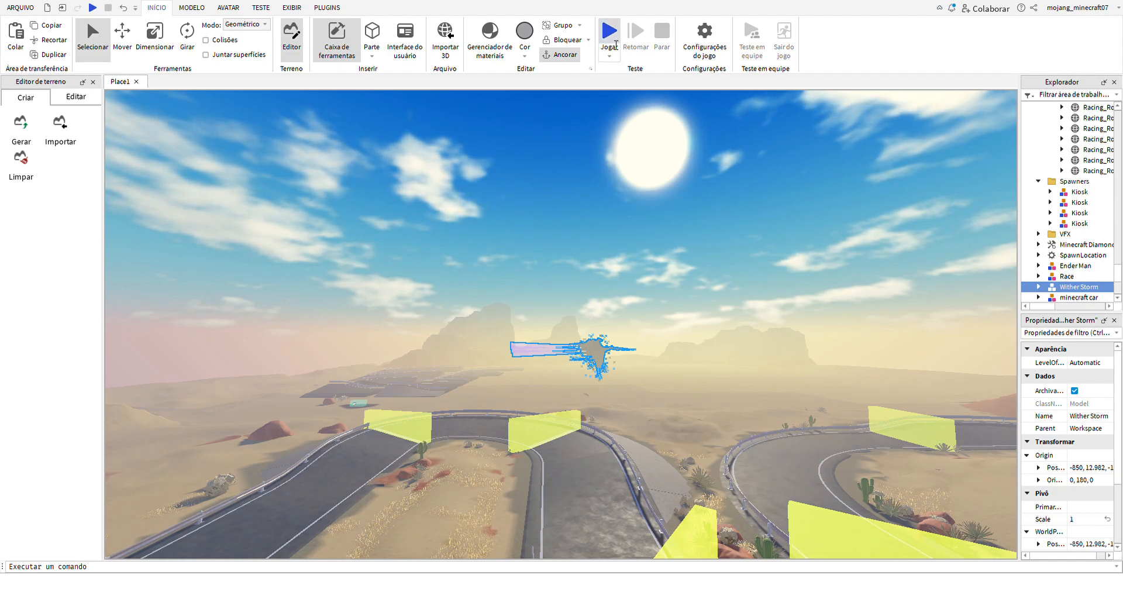
# Drop the three-headed Wither model beside the road and start a playtest.
pyautogui.click(609, 31)
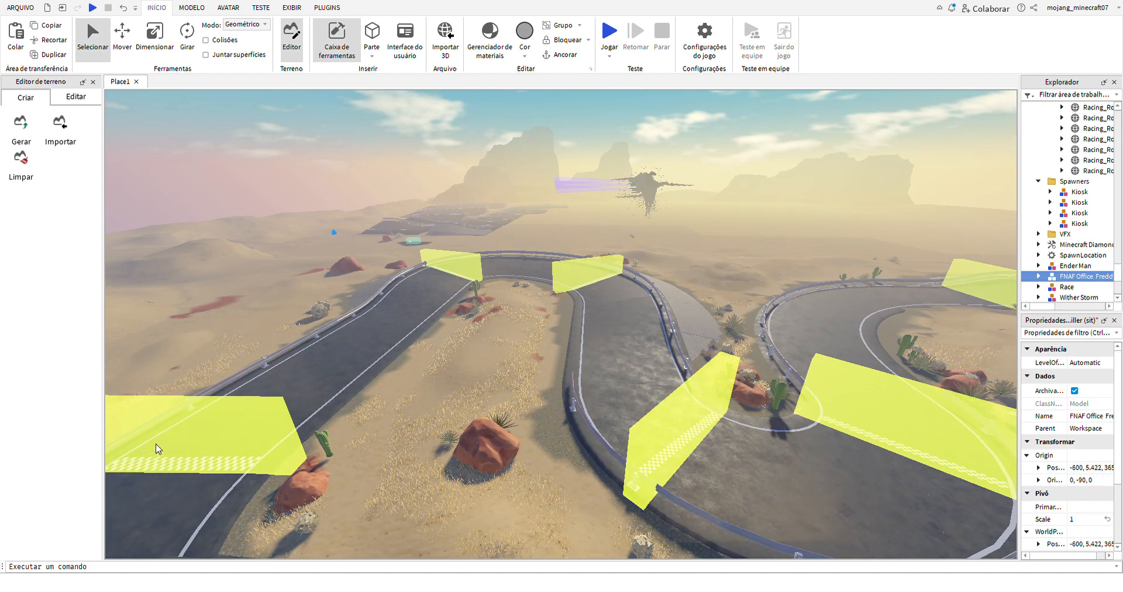
pyautogui.click(1070, 298)
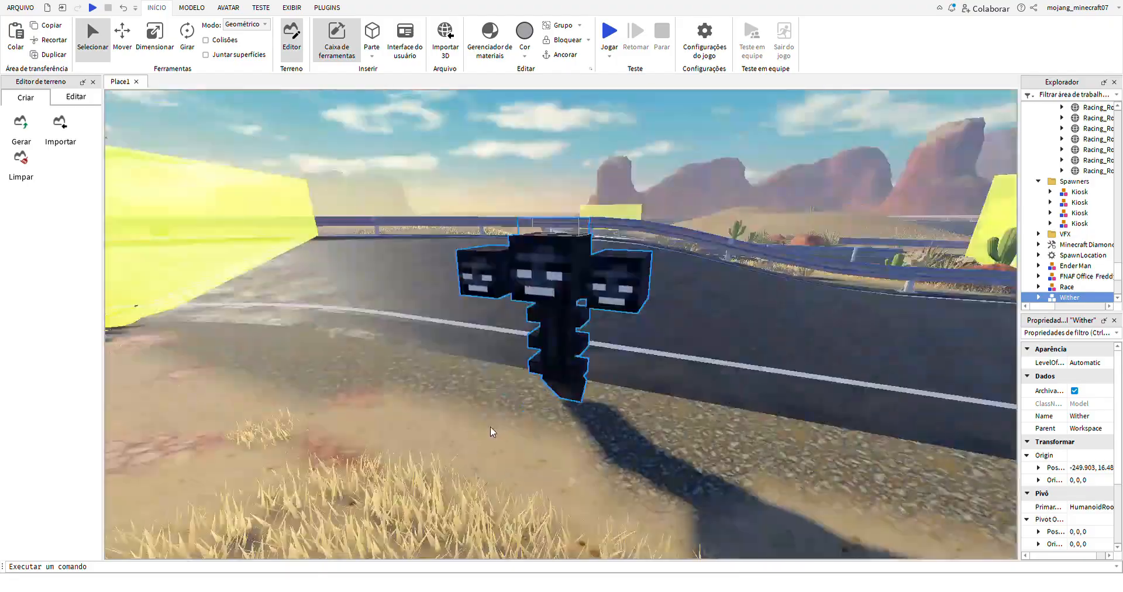
pyautogui.click(610, 31)
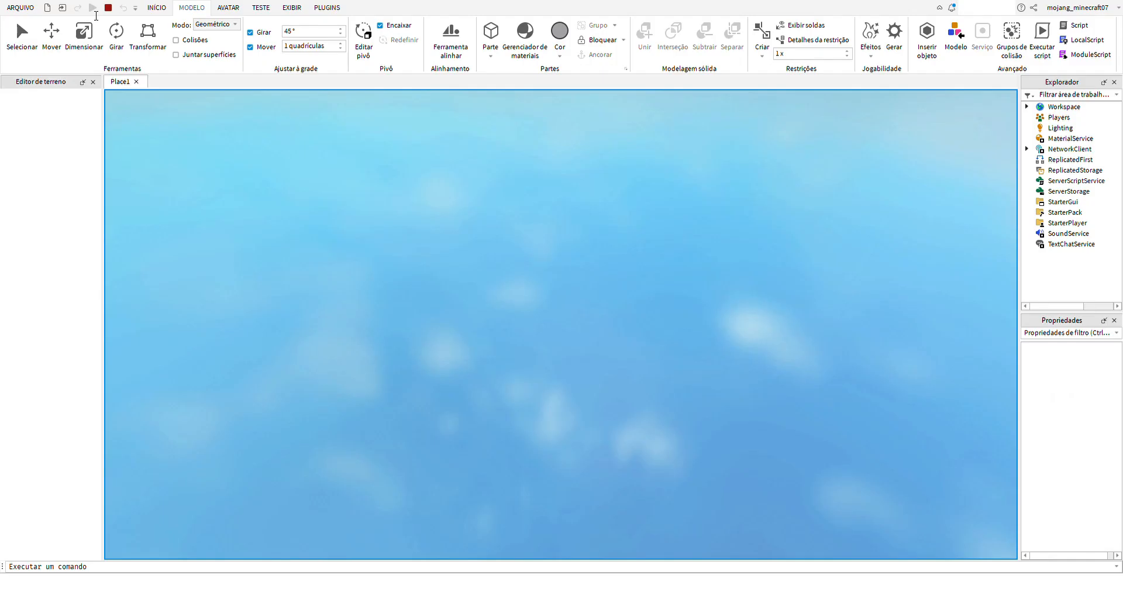
# Stop the test and place a Toolbox model near the racing garage entrance.
pyautogui.click(98, 9)
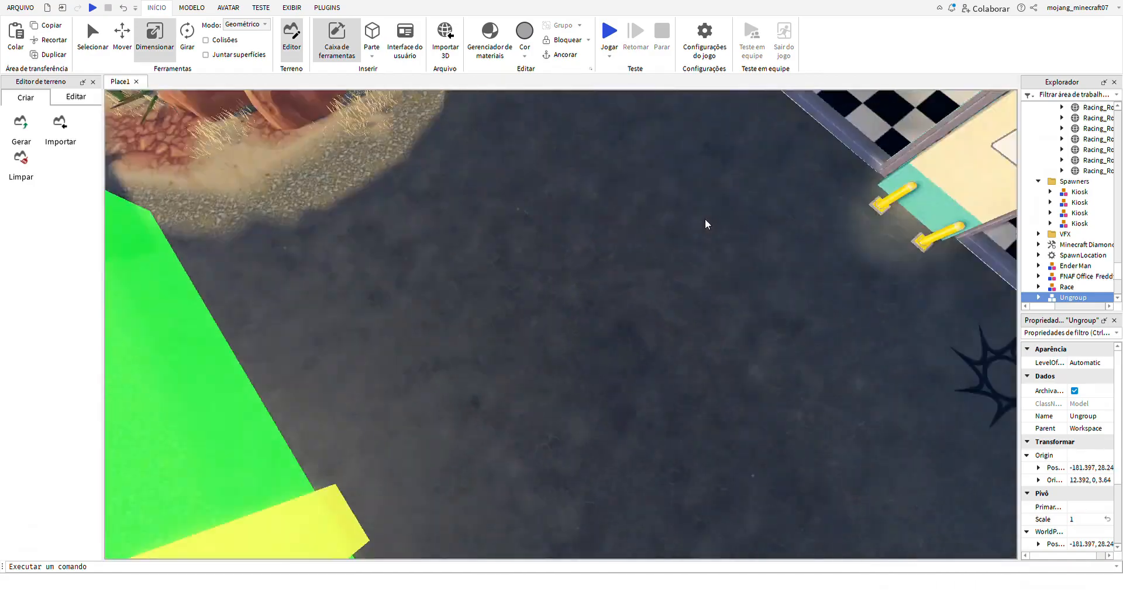
pyautogui.click(608, 31)
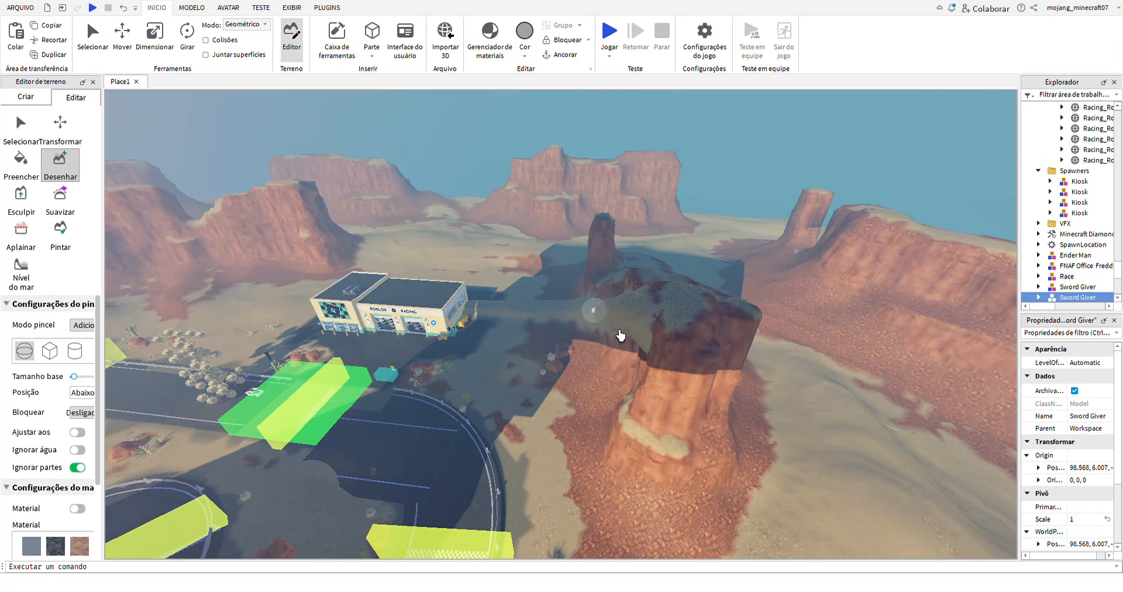
pyautogui.moveTo(611, 345)
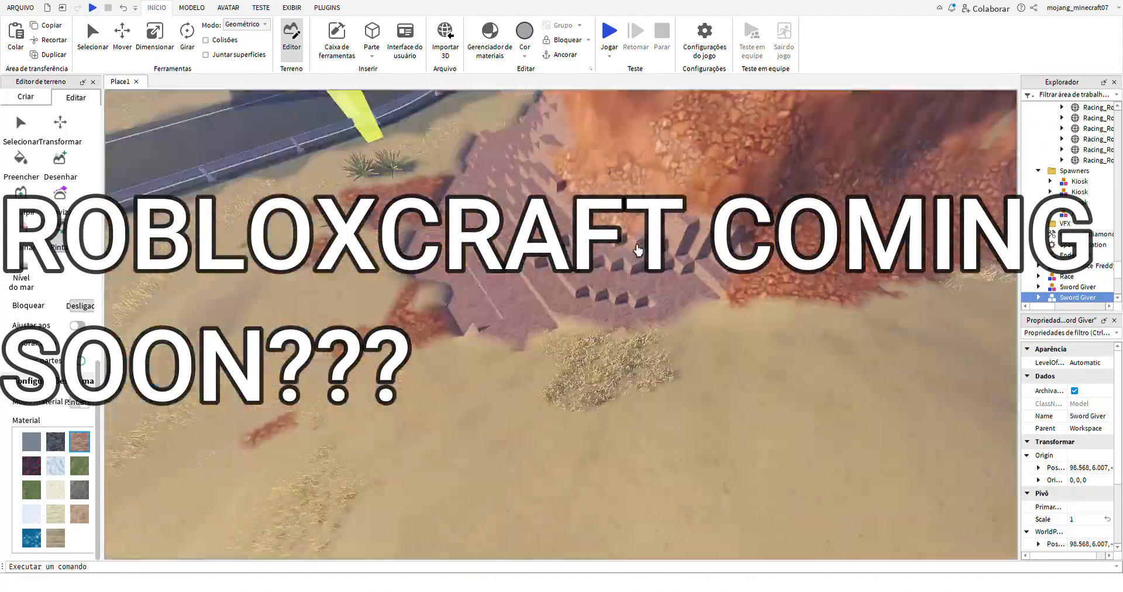
# Shape stairs in the rocky terrain and insert the Creeper model into the world.
pyautogui.click(609, 30)
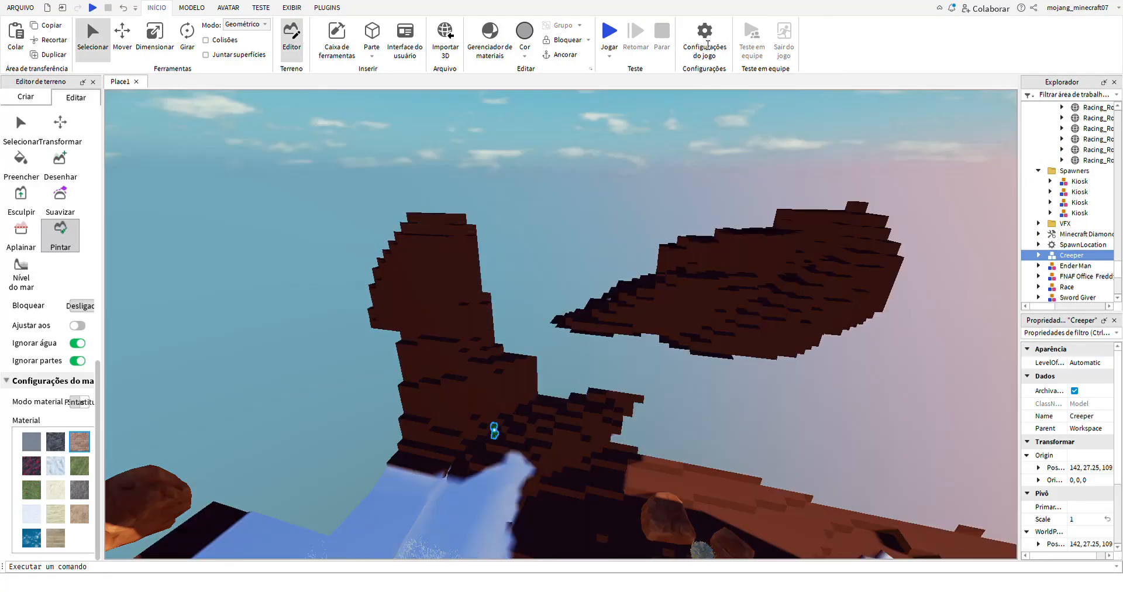
pyautogui.click(610, 32)
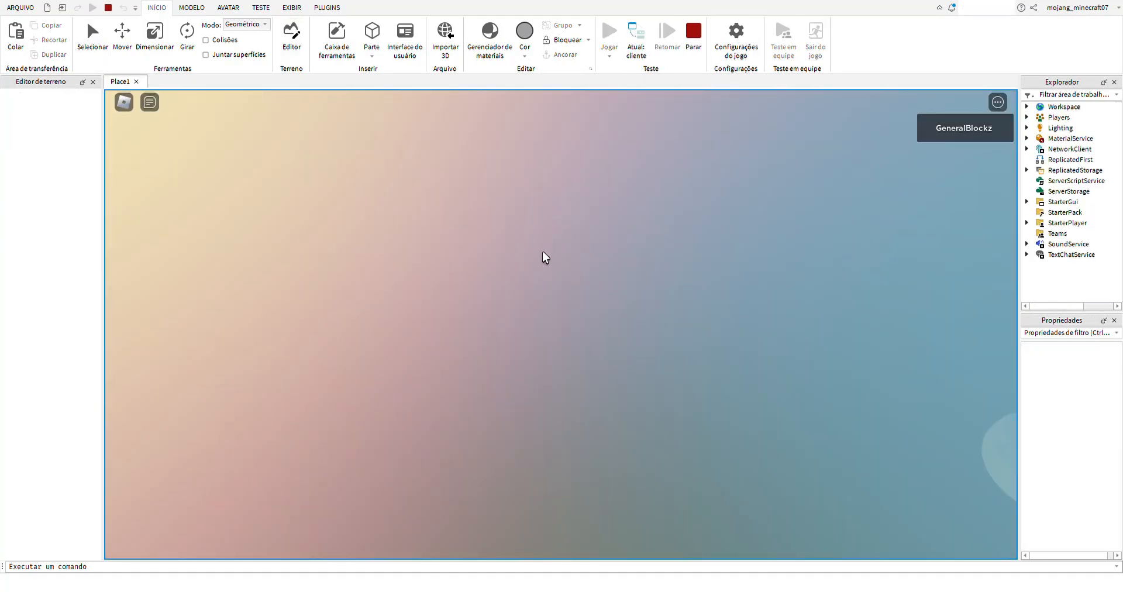
pyautogui.click(608, 30)
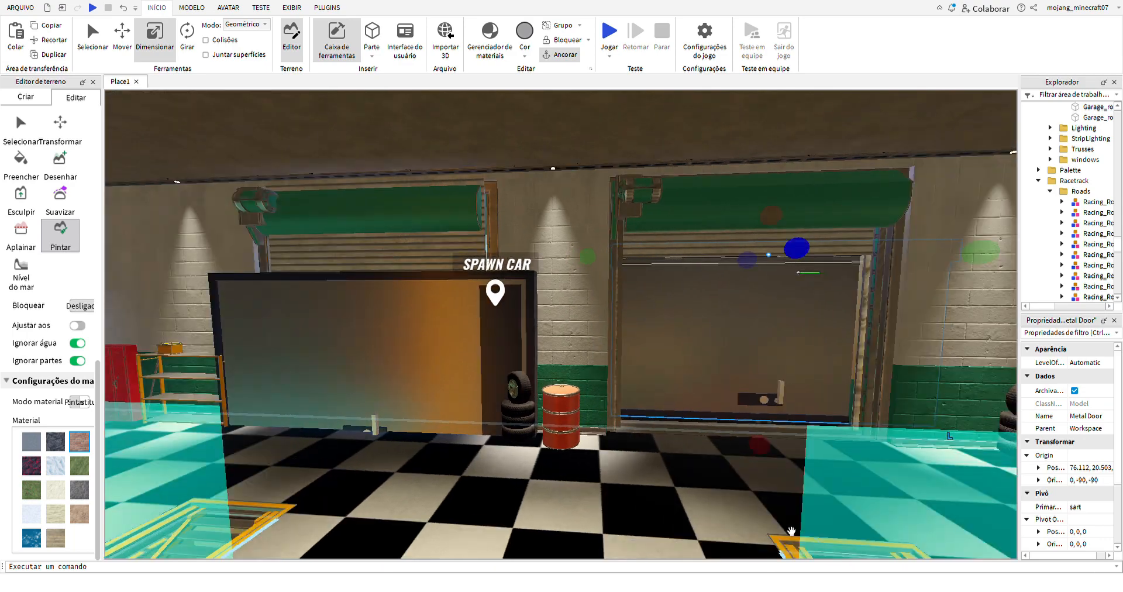
# Playtest the track, enter the purple race car with E and drive it, then stop the test.
pyautogui.click(611, 30)
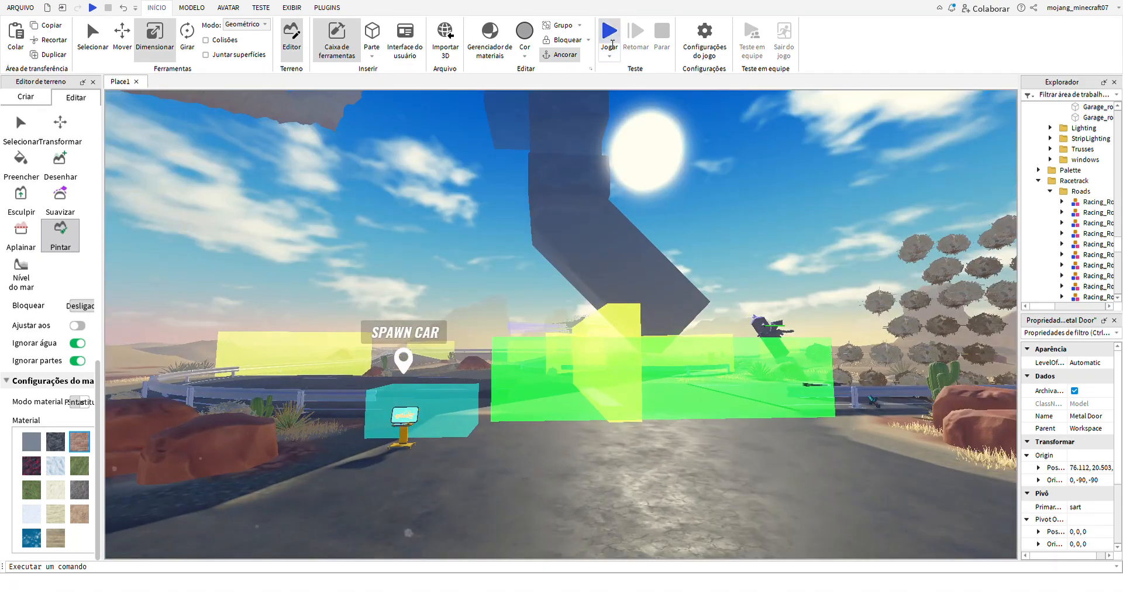
pyautogui.click(611, 31)
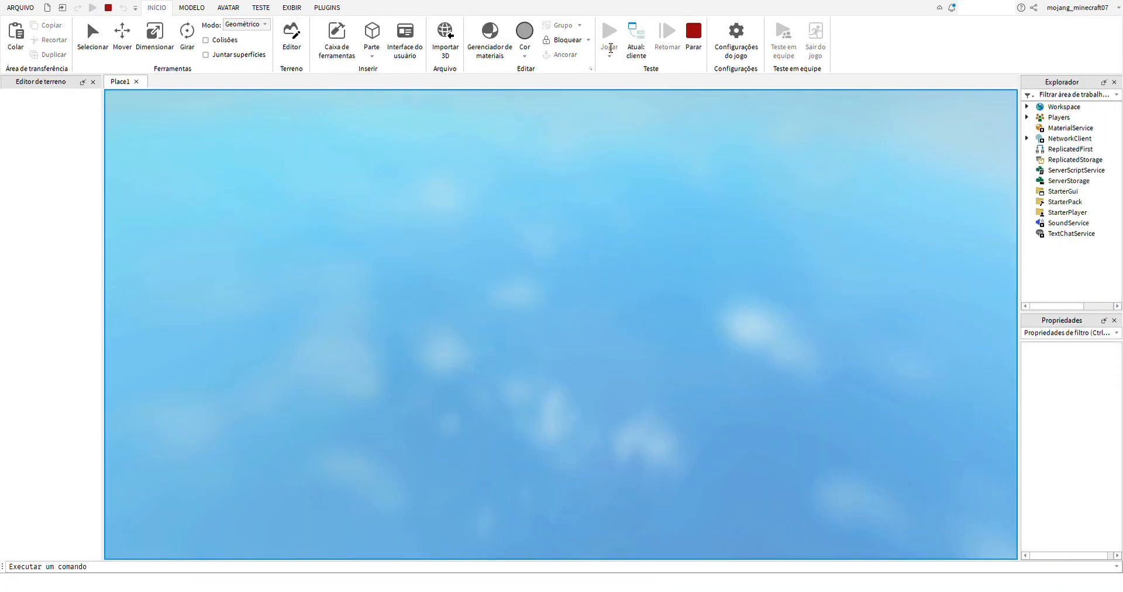
pyautogui.click(610, 30)
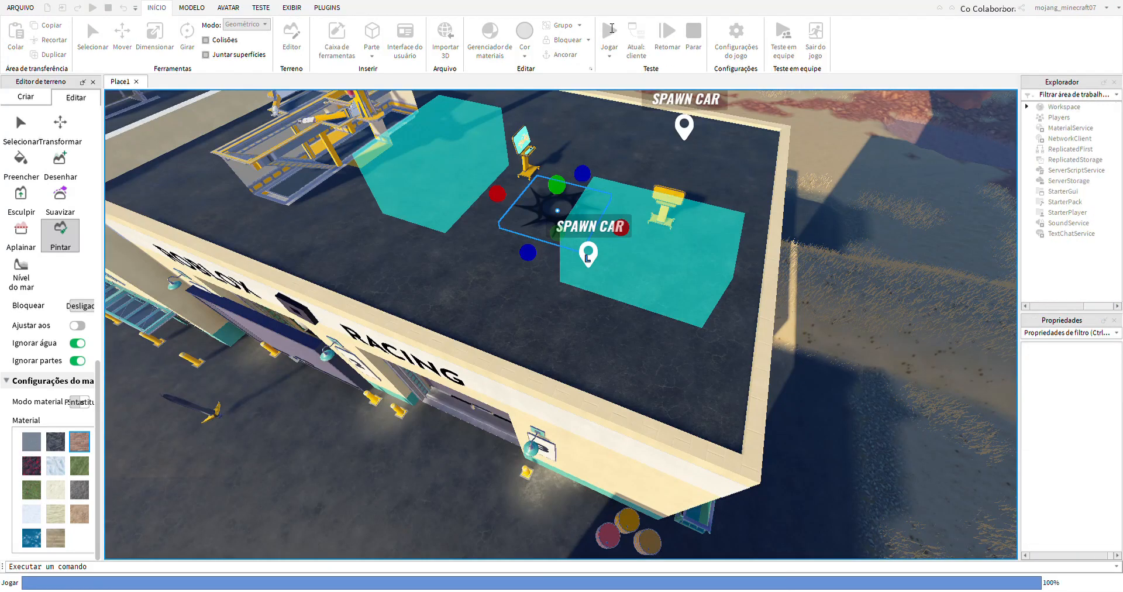
pyautogui.click(608, 31)
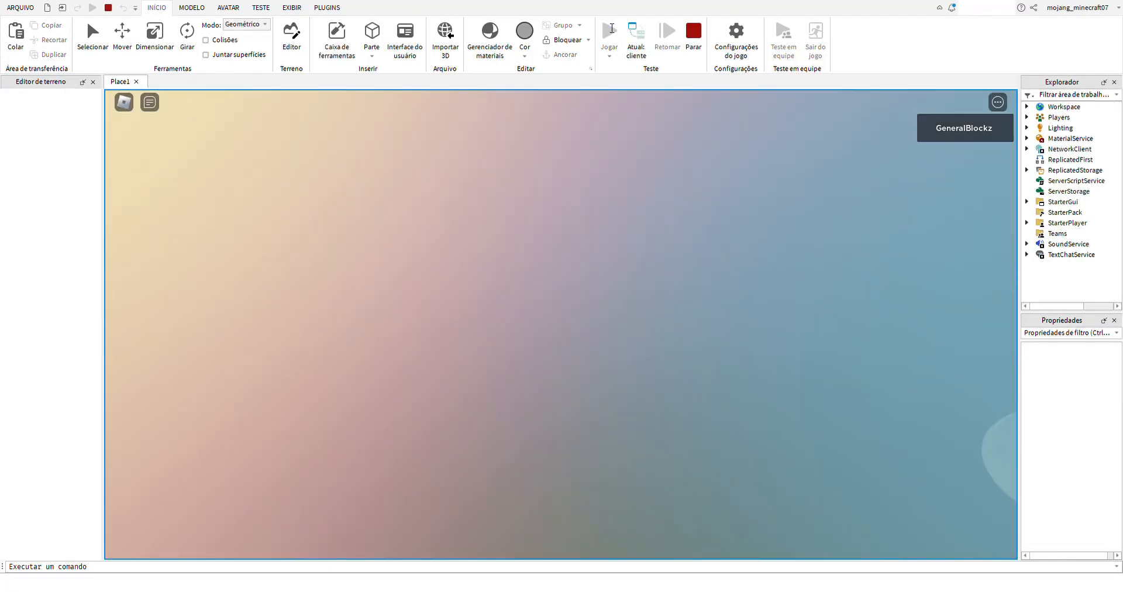
pyautogui.click(610, 31)
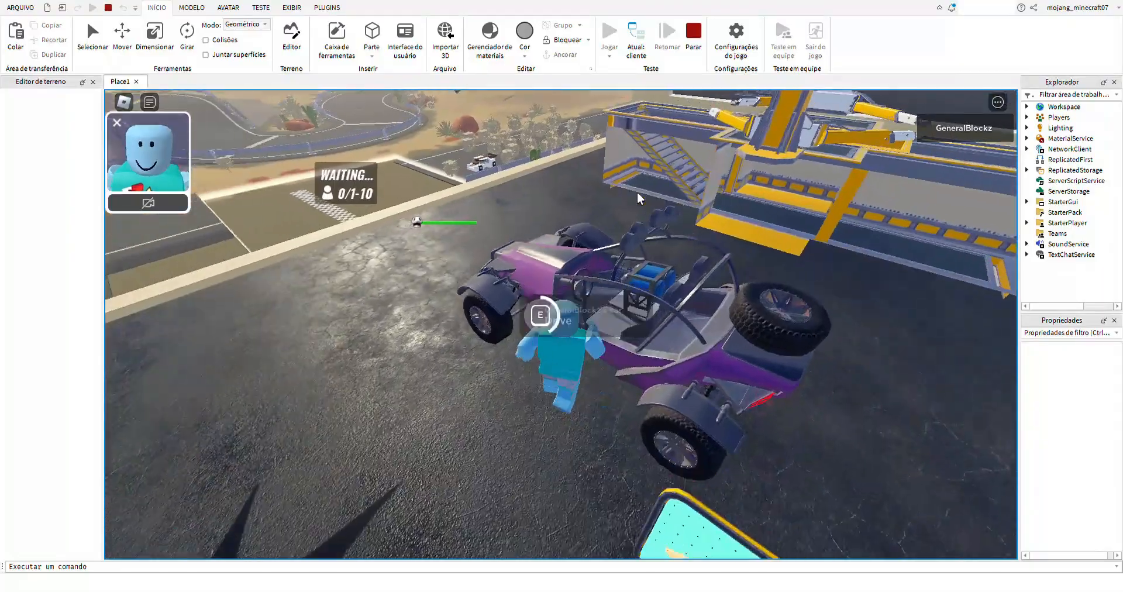
pyautogui.press('E')
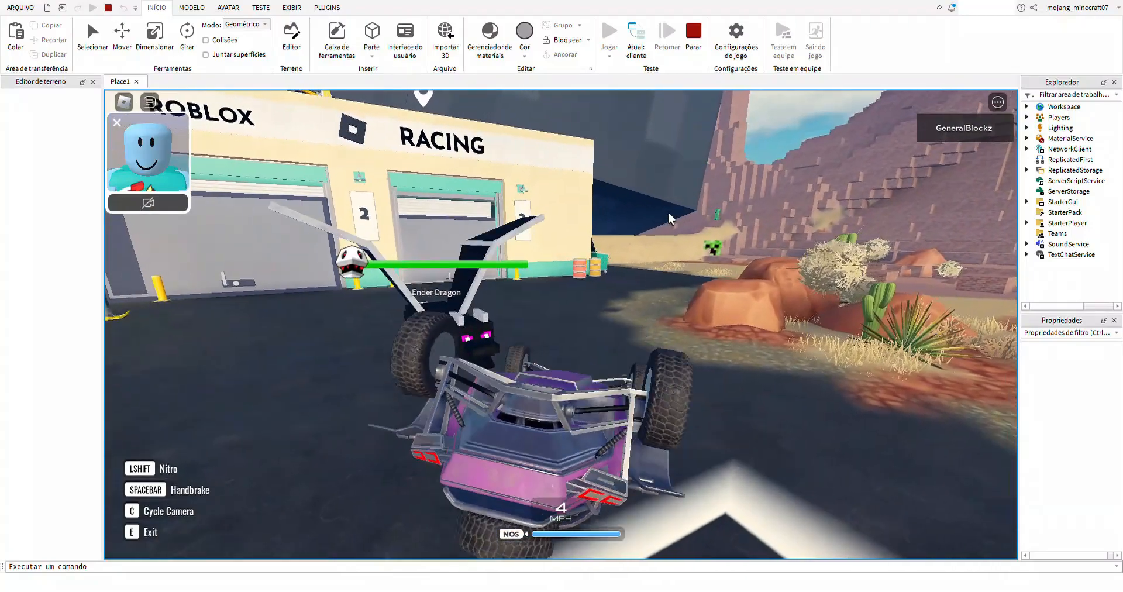
pyautogui.click(692, 31)
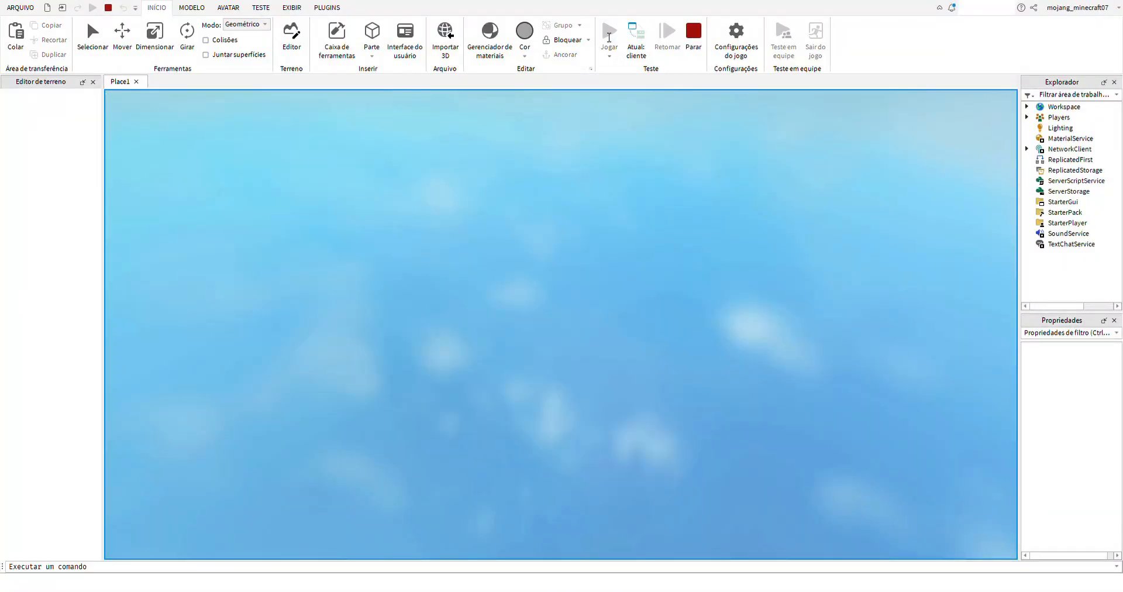
# Select the Meteor and drag it upward to hang high in the sky above the desert track.
pyautogui.click(609, 31)
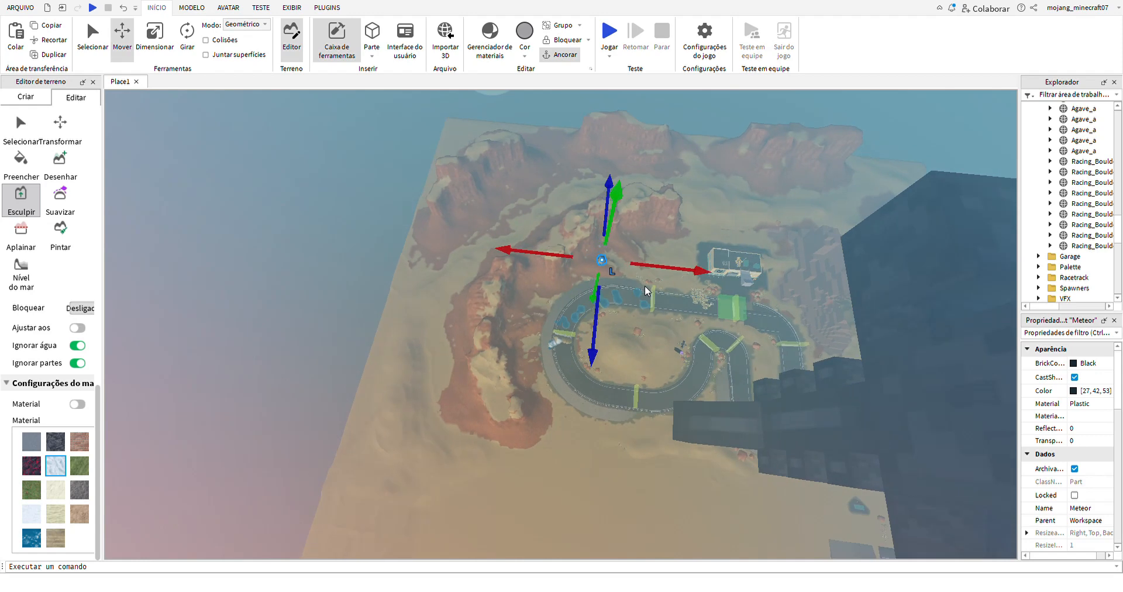
pyautogui.moveTo(644, 290); pyautogui.dragTo(770, 321)
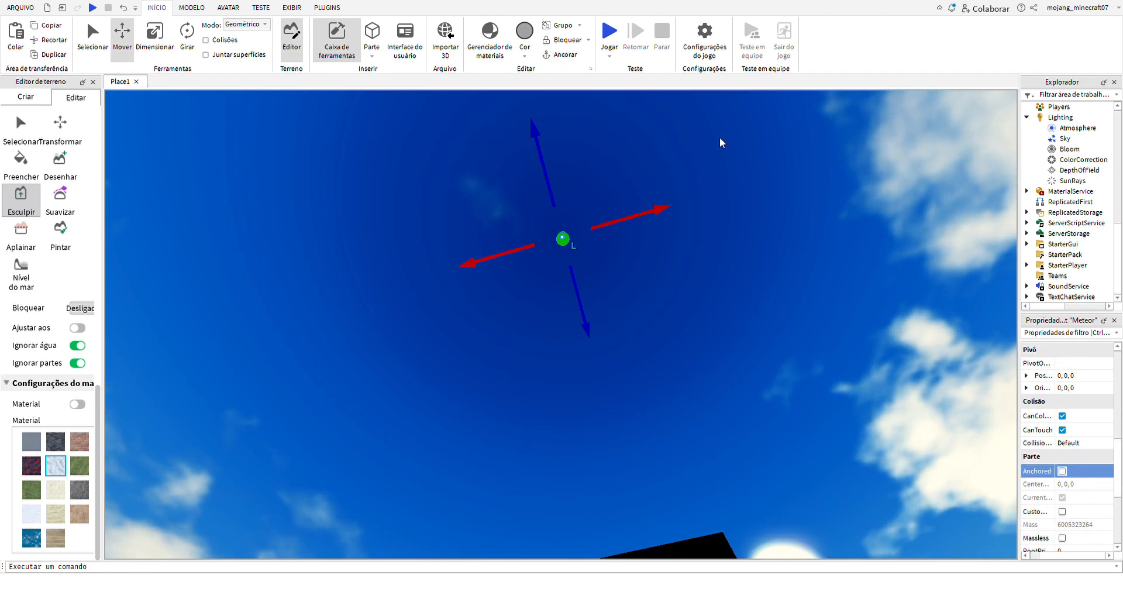
# Run a playtest to watch the Meteor boulder fall beside the track, then resume editing.
pyautogui.click(613, 31)
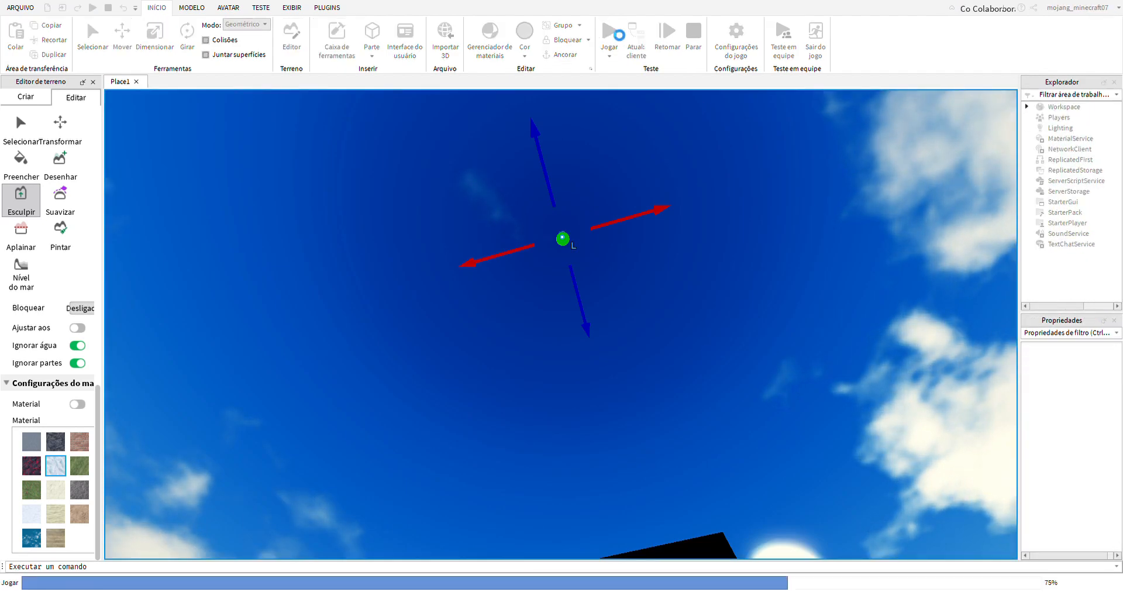
pyautogui.click(614, 30)
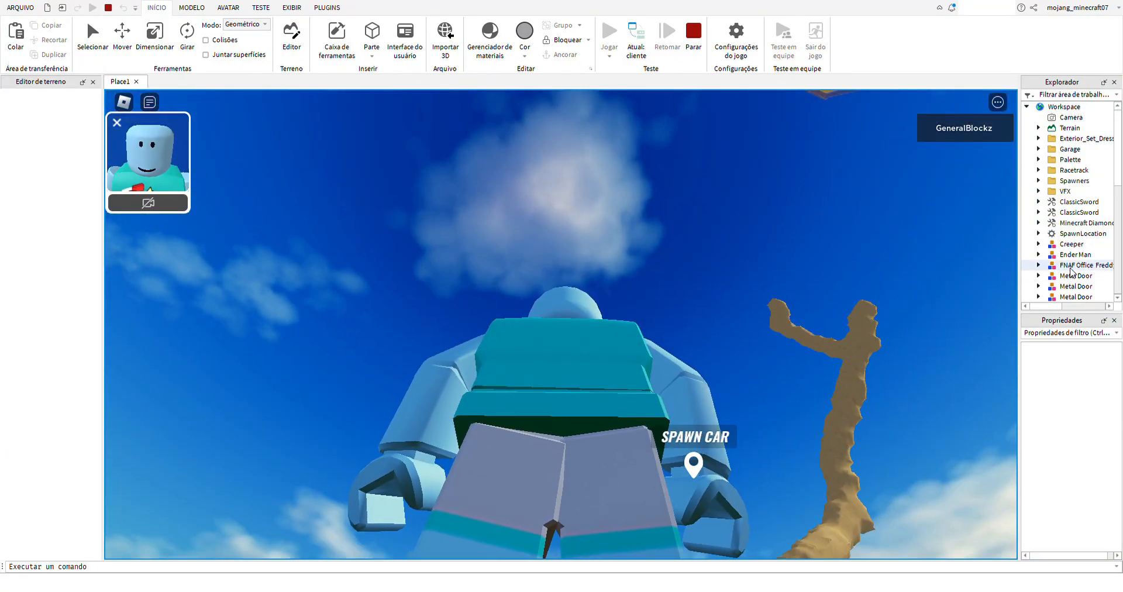
pyautogui.scroll(-3)
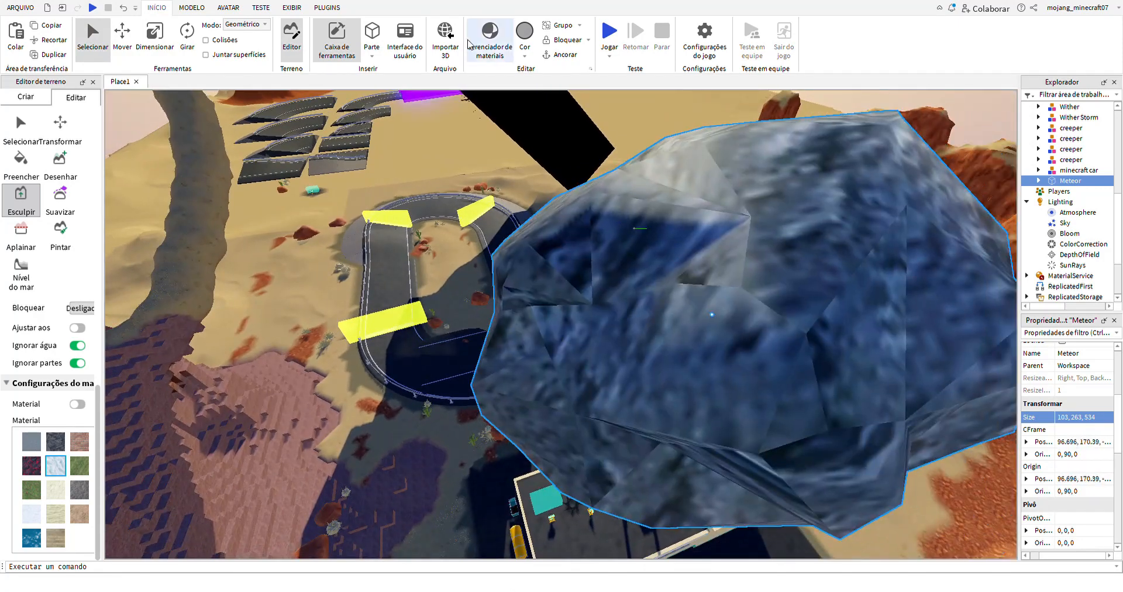
# Run and stop a quick playtest, leaving the Among Us Killer NPC above the track.
pyautogui.click(608, 31)
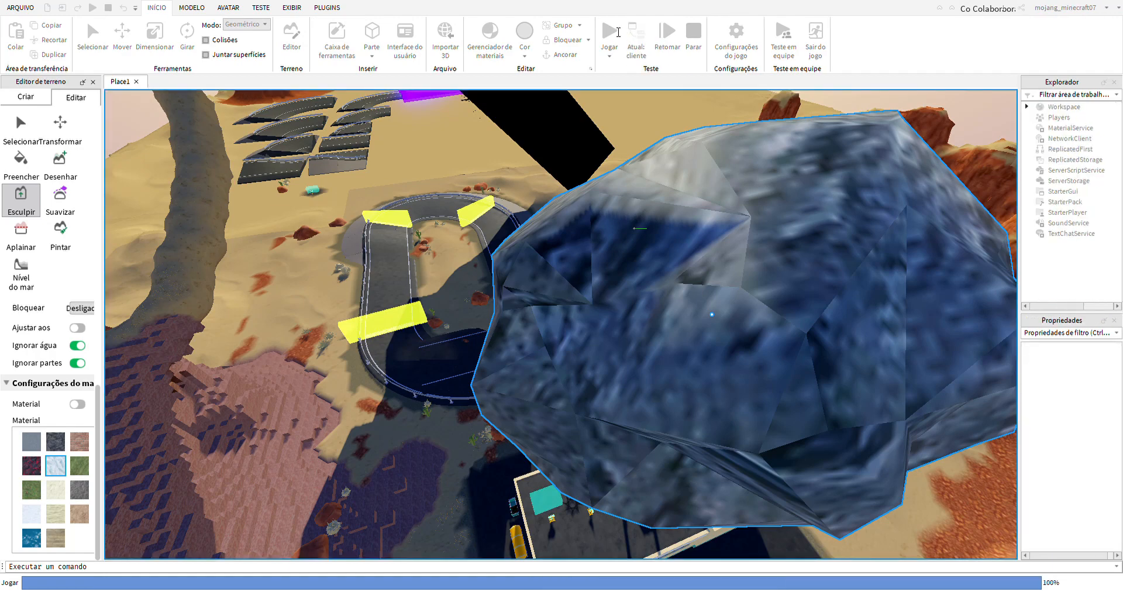
pyautogui.click(606, 30)
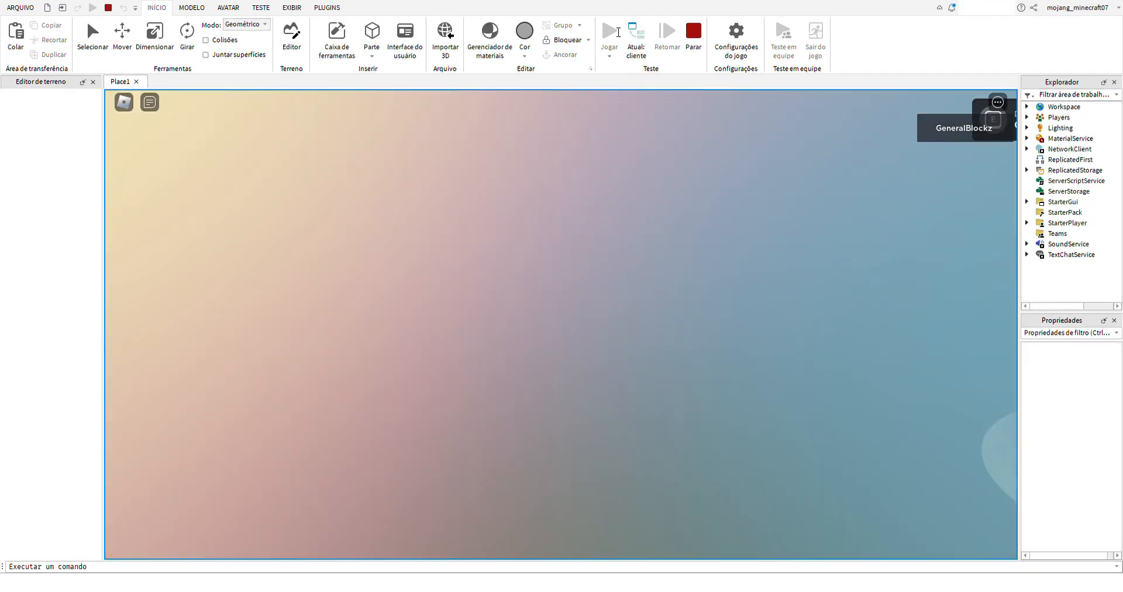
pyautogui.click(608, 29)
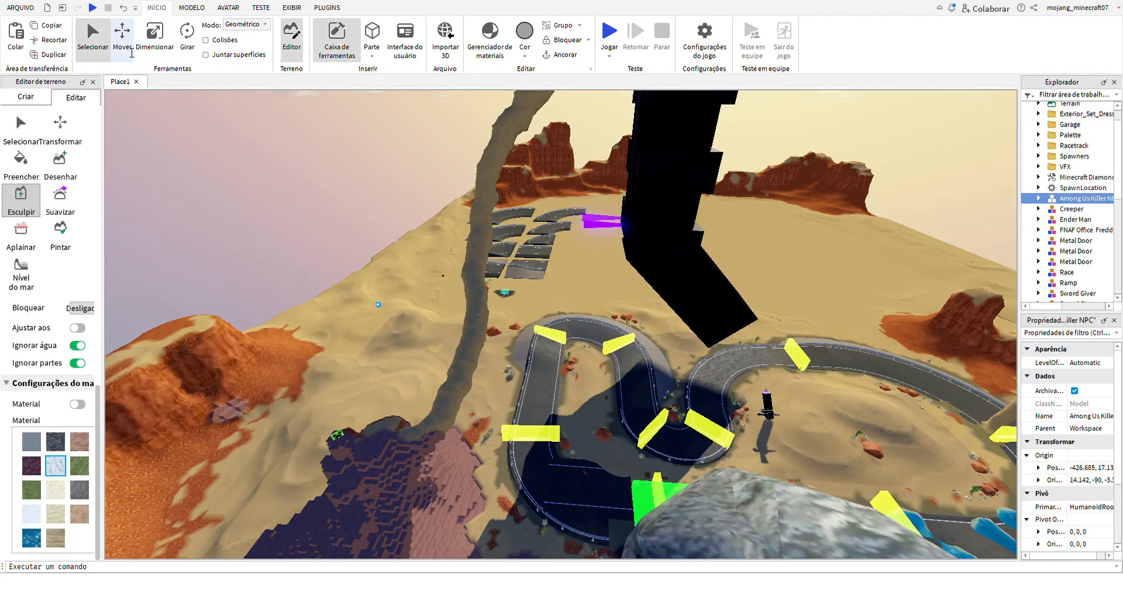
# Raise the Among Us Killer NPC into the air left of the track and playtest it.
pyautogui.click(154, 32)
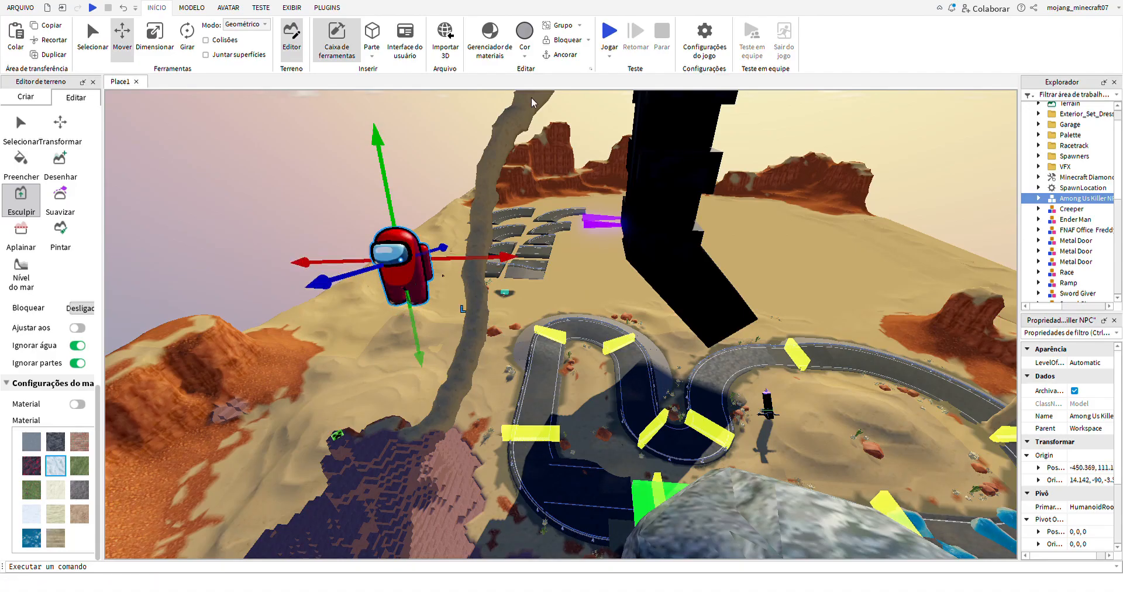
pyautogui.click(615, 30)
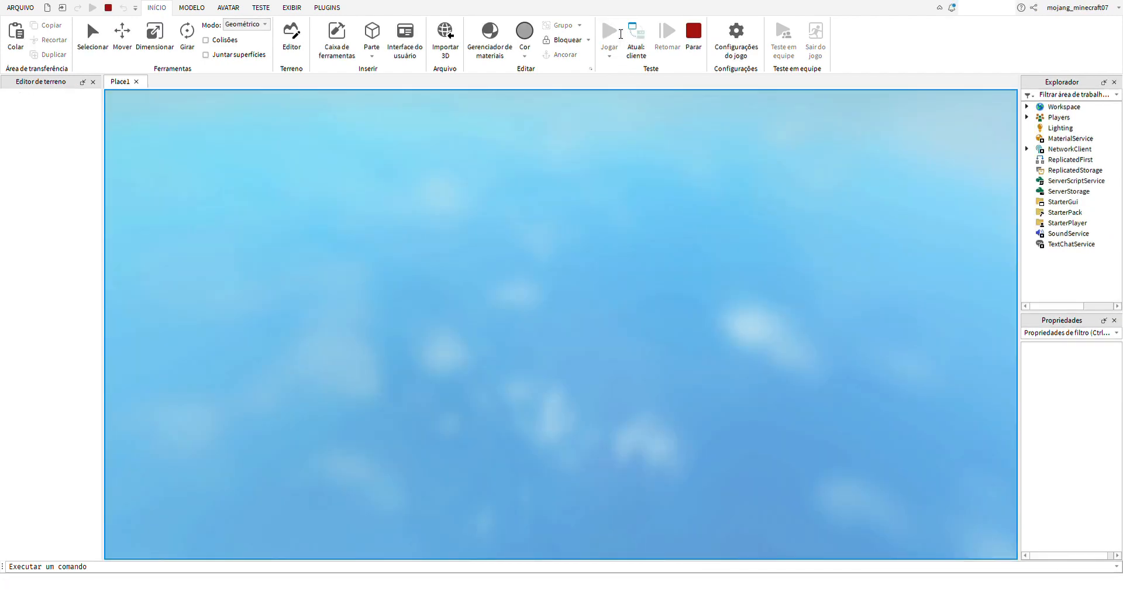
pyautogui.click(608, 30)
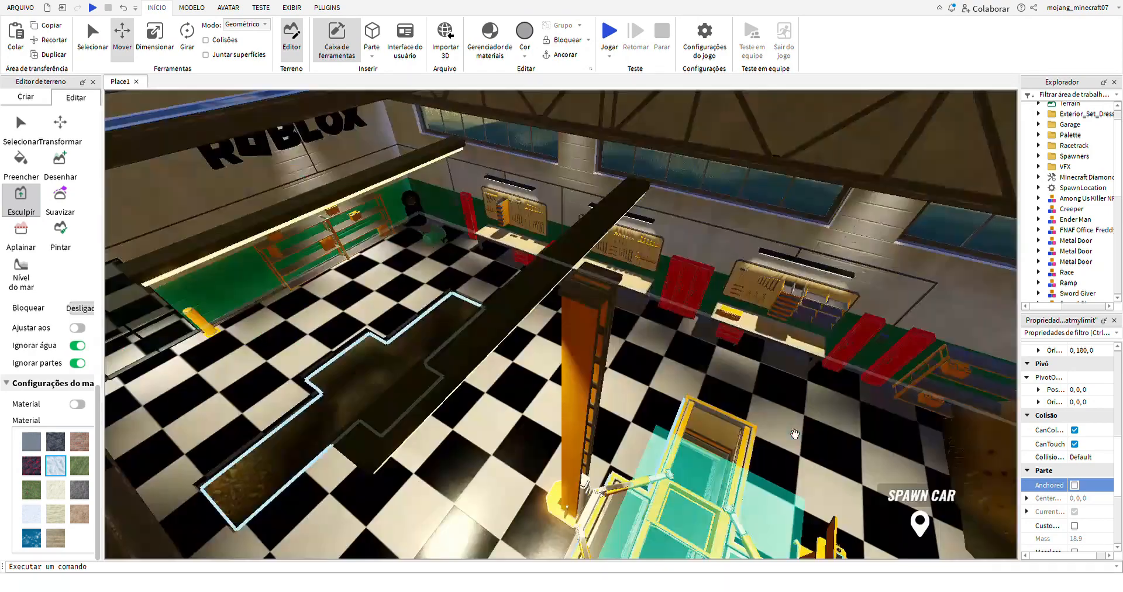
# Resize the yellow face-patterned Part and float it in the sky above the map.
pyautogui.click(611, 32)
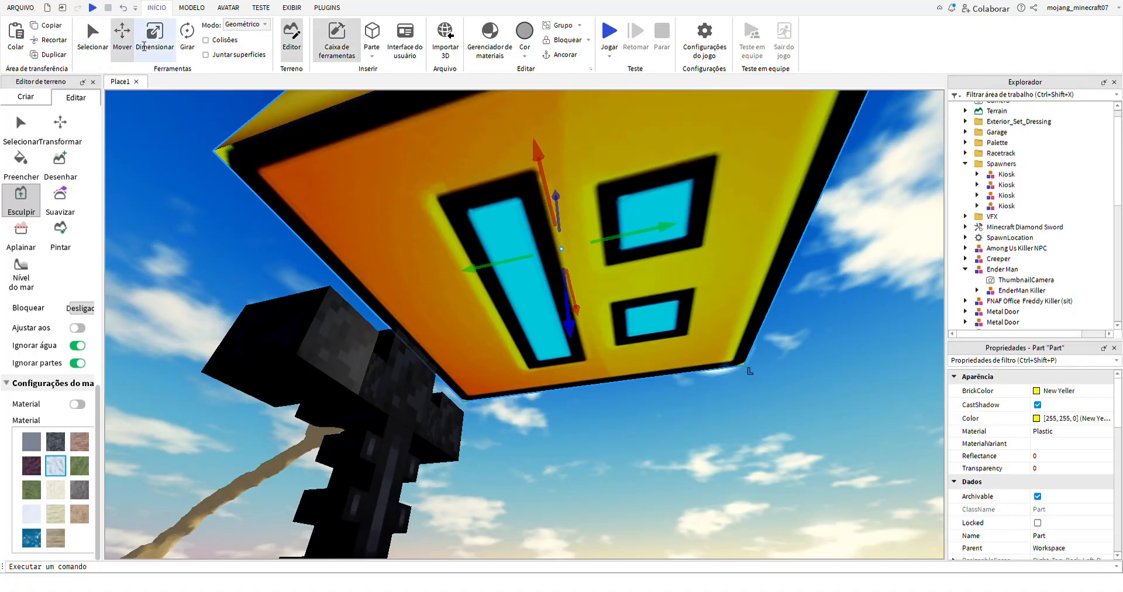
pyautogui.click(154, 33)
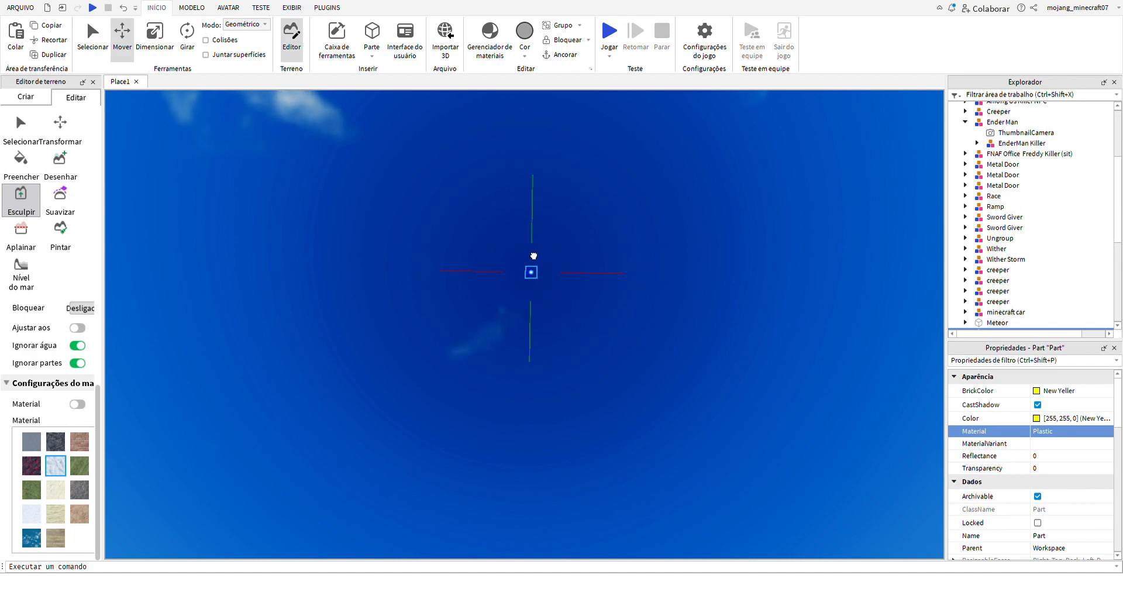
pyautogui.click(1006, 187)
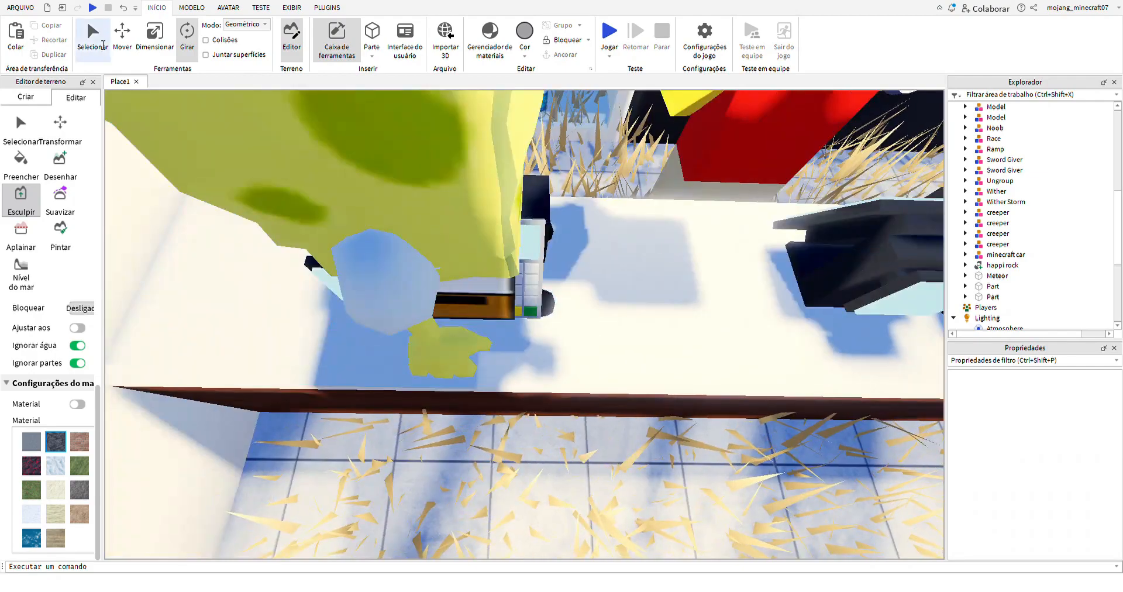
# Rotate the happi rock into place inside the McDonald's restaurant and start a playtest.
pyautogui.click(997, 117)
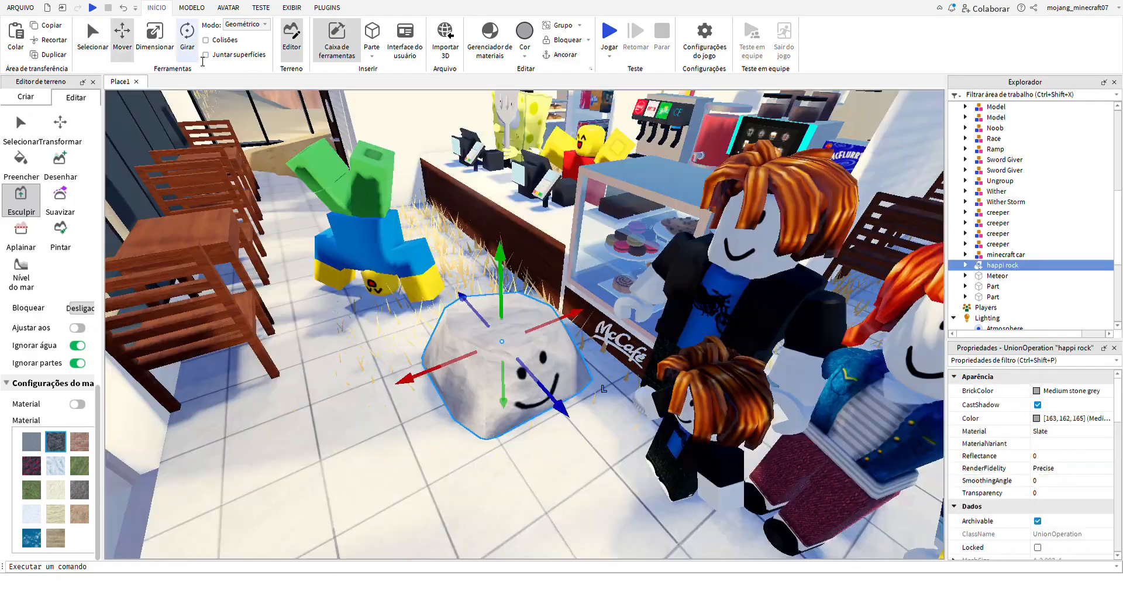
pyautogui.click(187, 33)
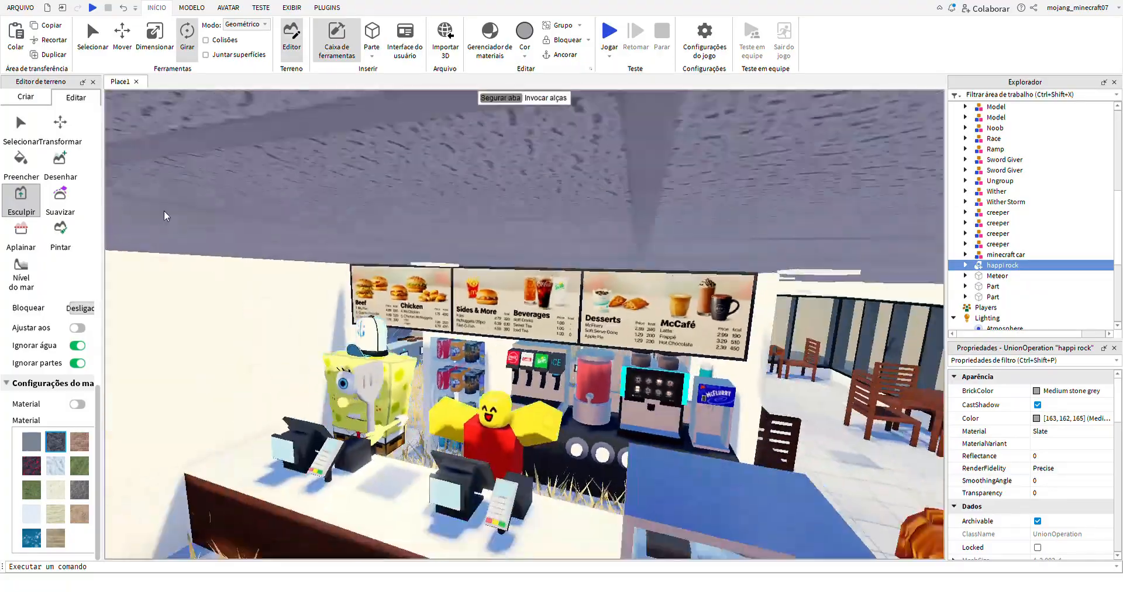
pyautogui.click(609, 30)
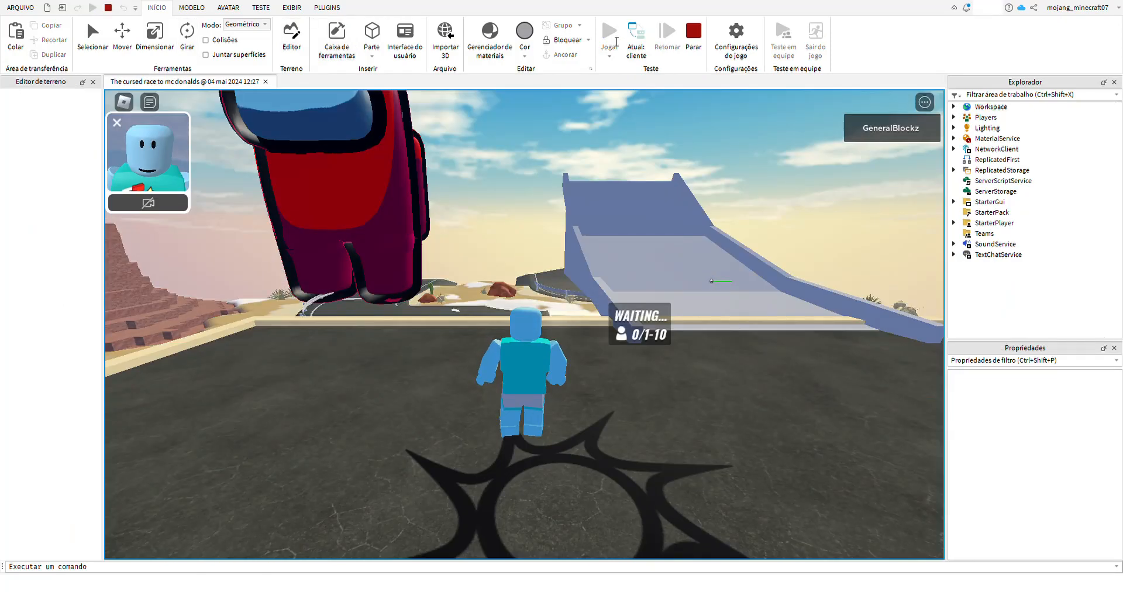